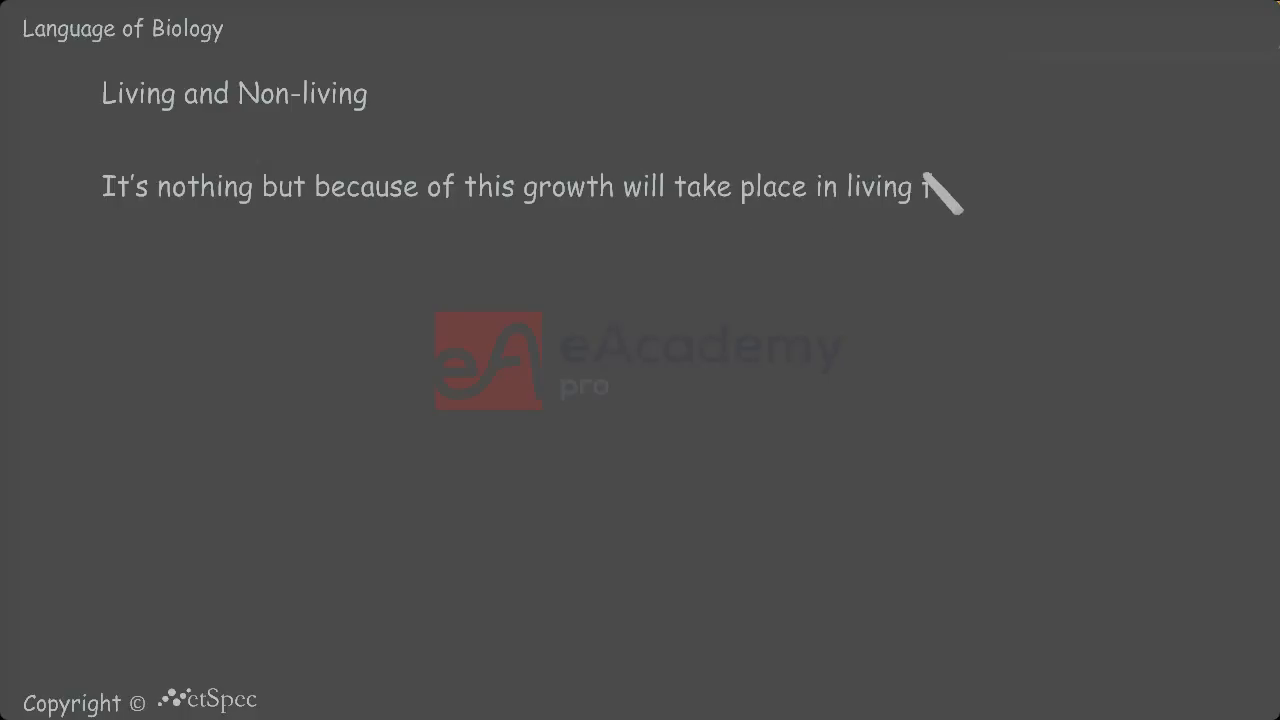
# Step: Type 'forms' to end the sentence '…growth will take place in living forms'
pyautogui.write('forms')
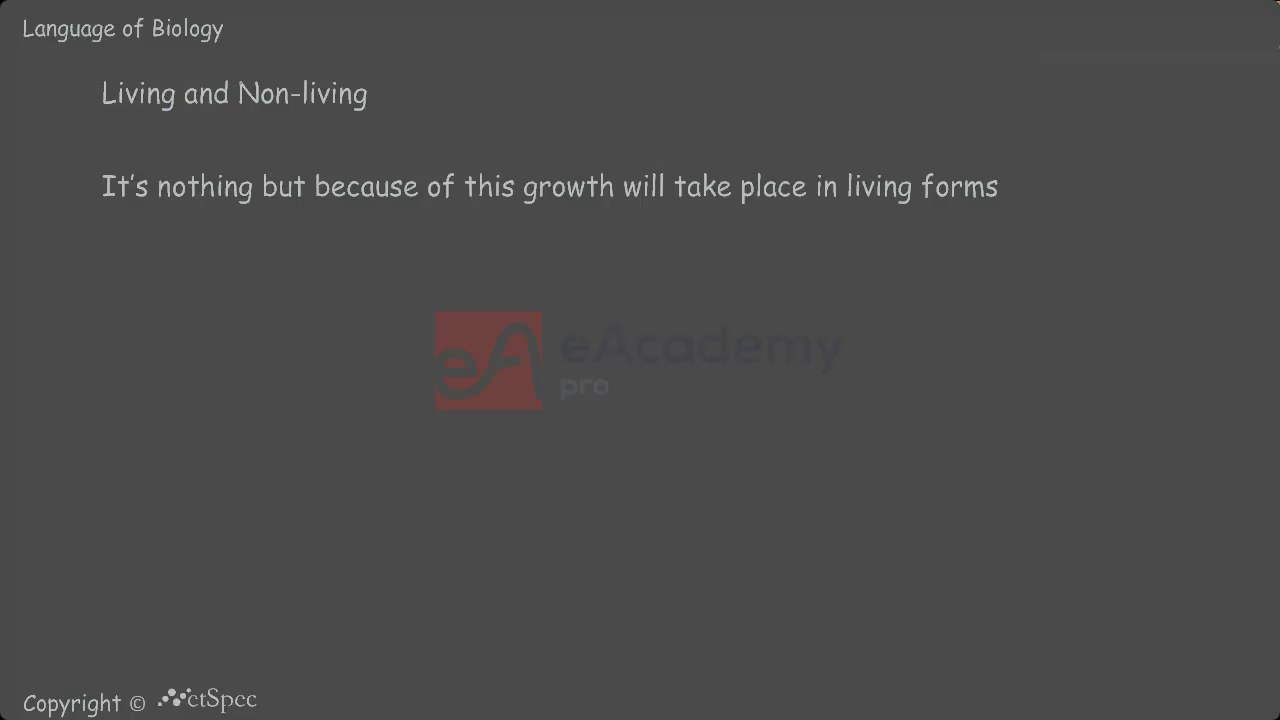
# Step: Draw a yellow oval around the word 'Living' in the slide heading
pyautogui.moveTo(235, 94); pyautogui.dragTo(370, 94)
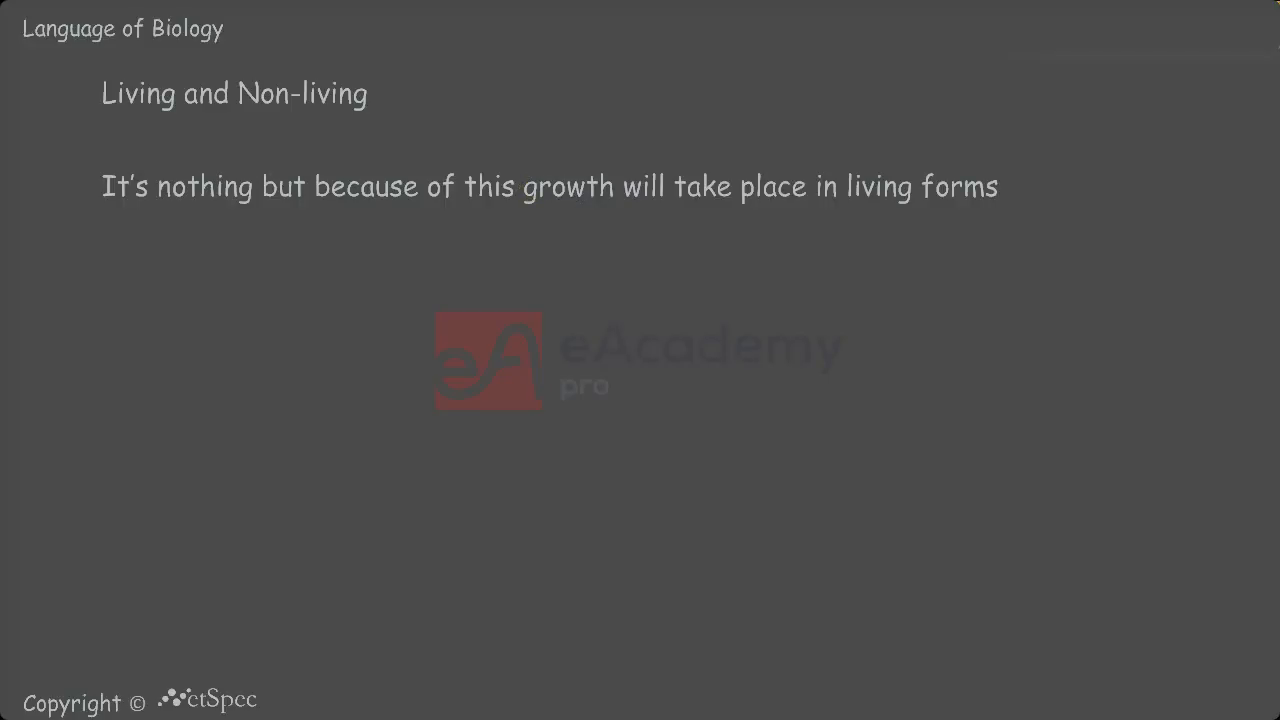
pyautogui.moveTo(95, 95); pyautogui.dragTo(185, 95)
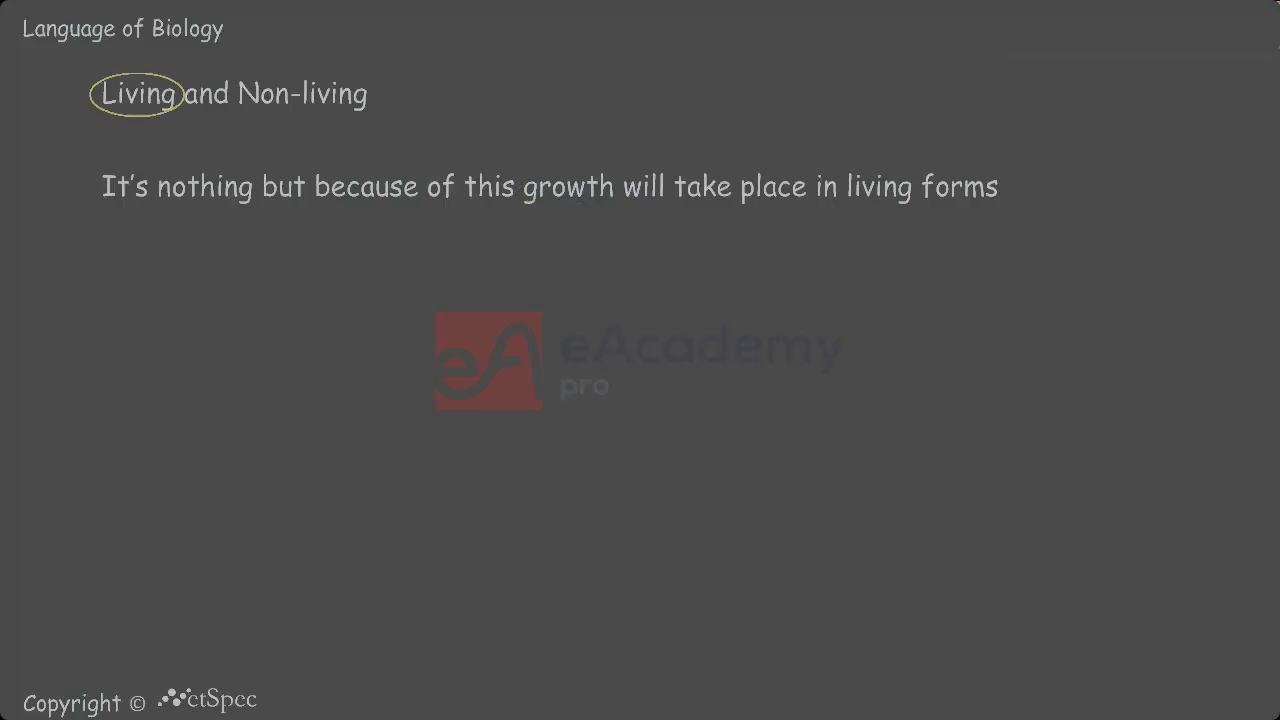